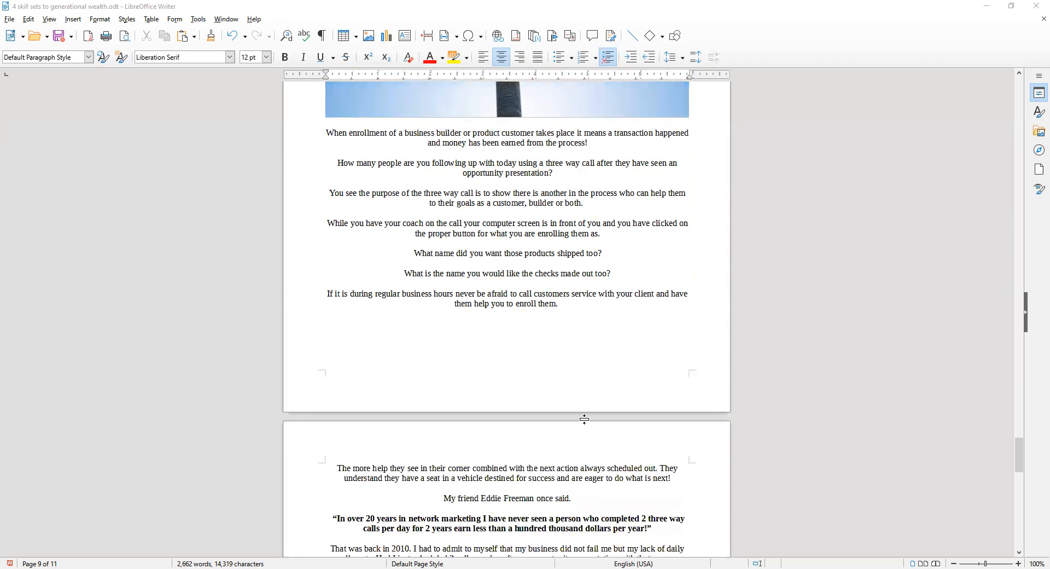
{"action": "scroll", "scroll_direction": "down", "scroll_amount": 3}
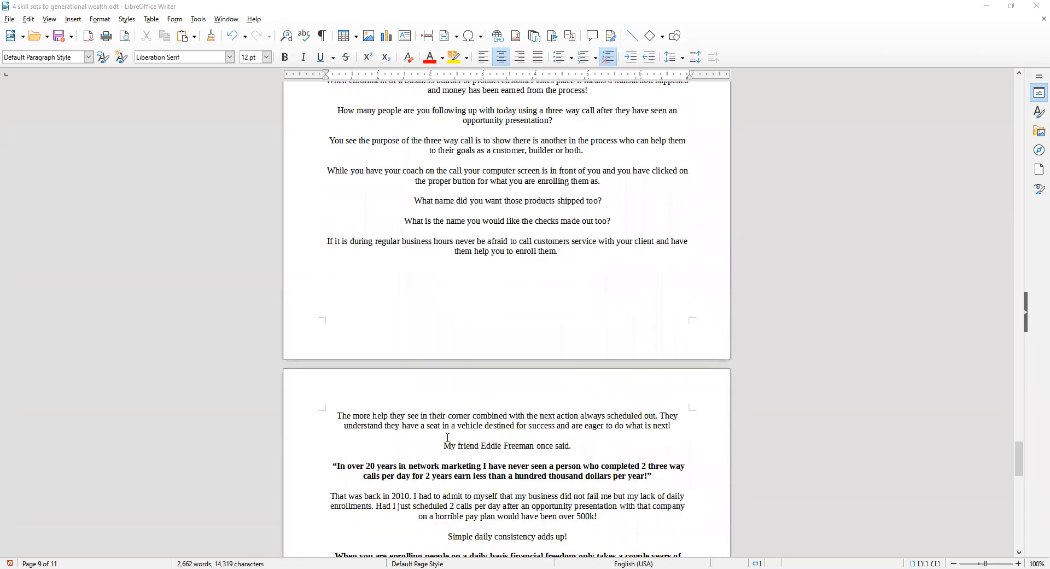
{"action": "scroll", "scroll_direction": "down", "scroll_amount": 3}
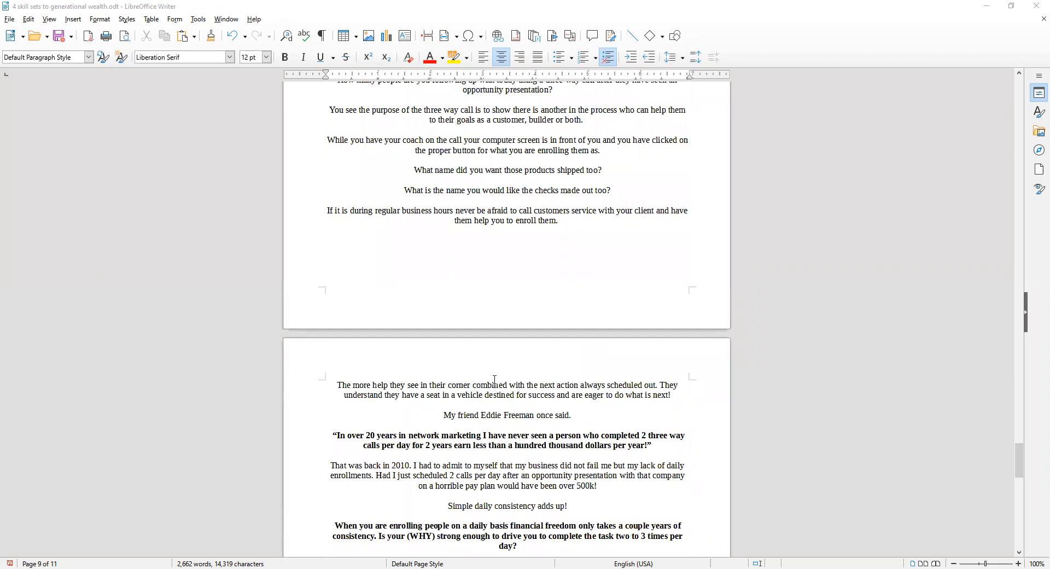
{"action": "mouse_move", "coordinate": [503, 373]}
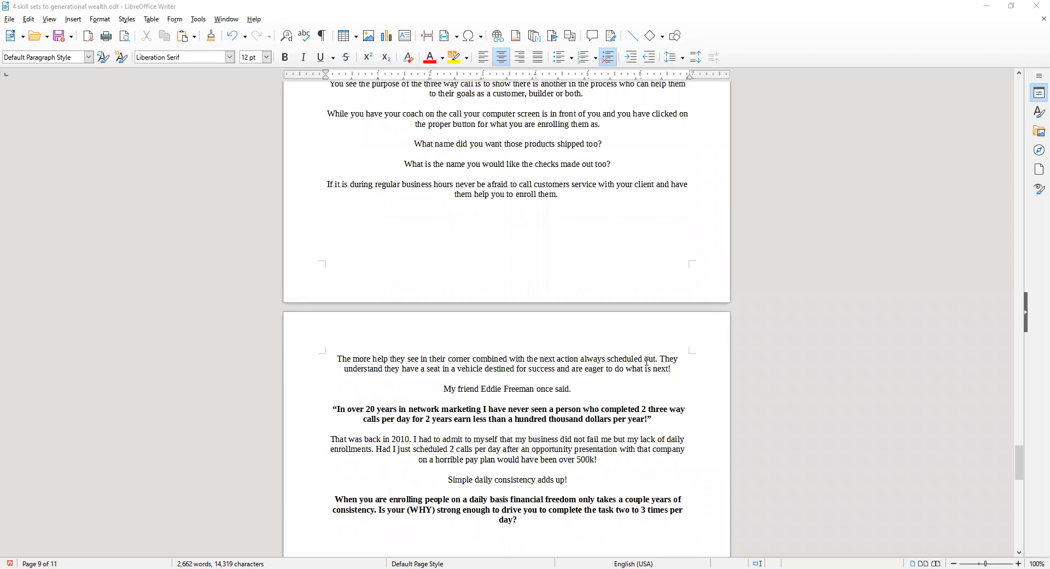
{"action": "mouse_move", "coordinate": [470, 378]}
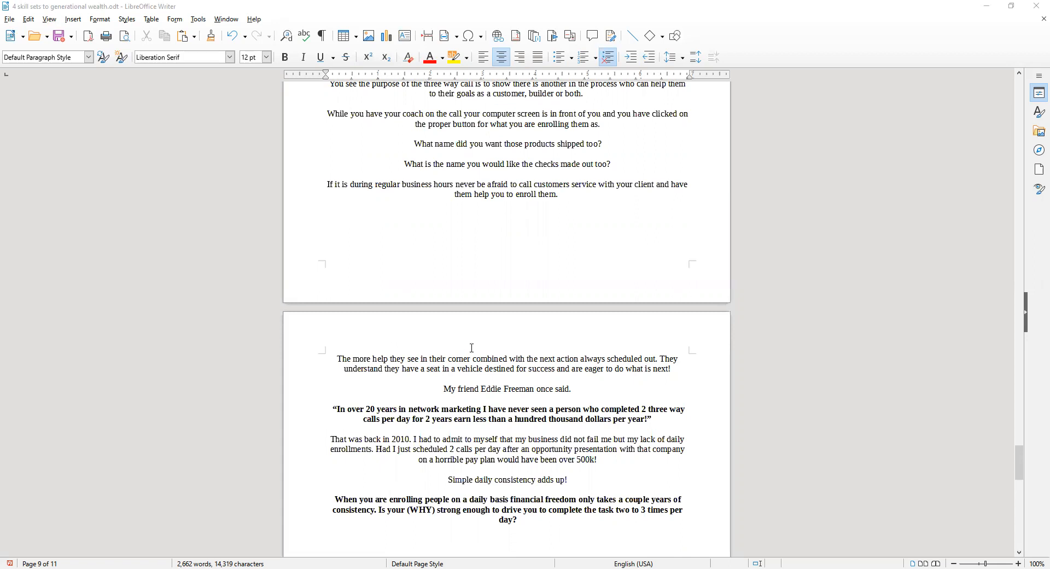
{"action": "scroll", "scroll_direction": "down", "scroll_amount": 3}
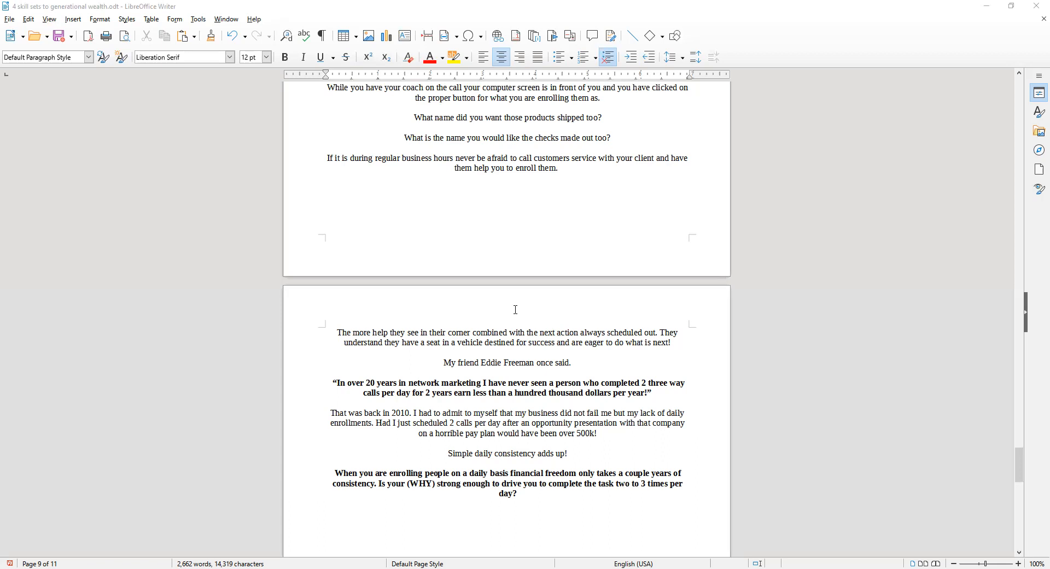
{"action": "mouse_move", "coordinate": [712, 381]}
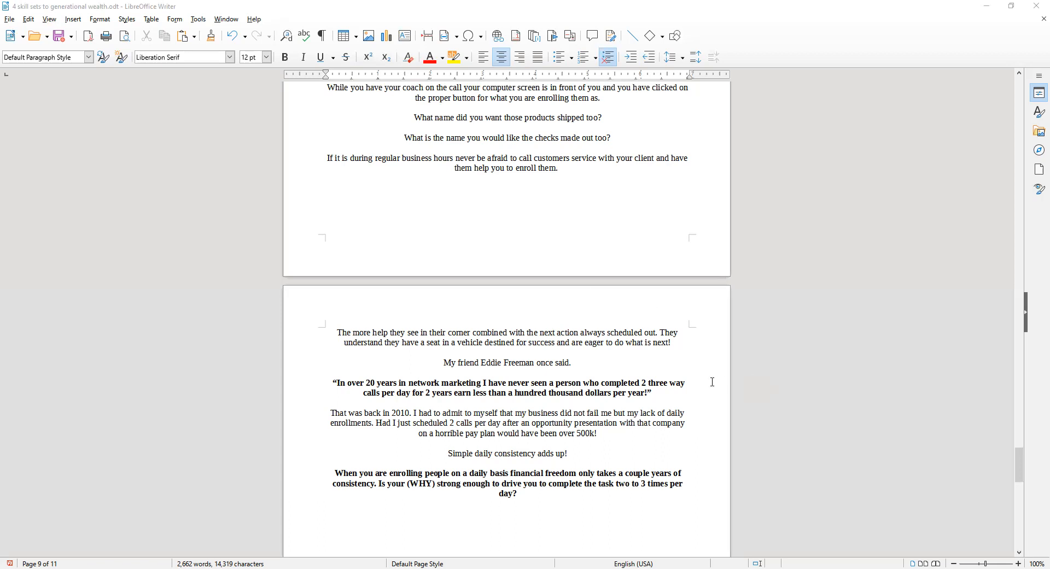